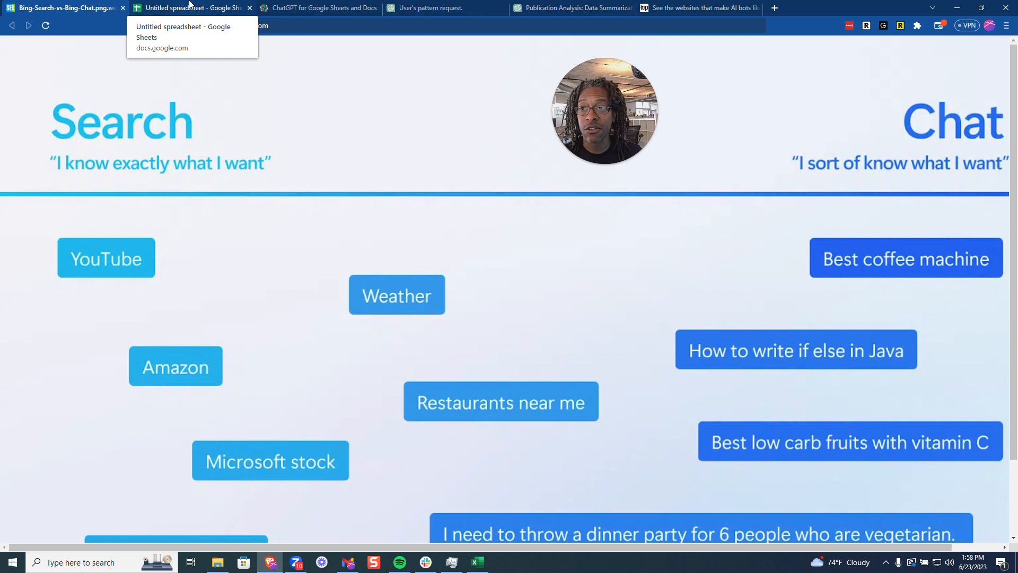
# Switch from the Search vs Chat image to the spreadsheet of GPT answers.
pyautogui.click(192, 7)
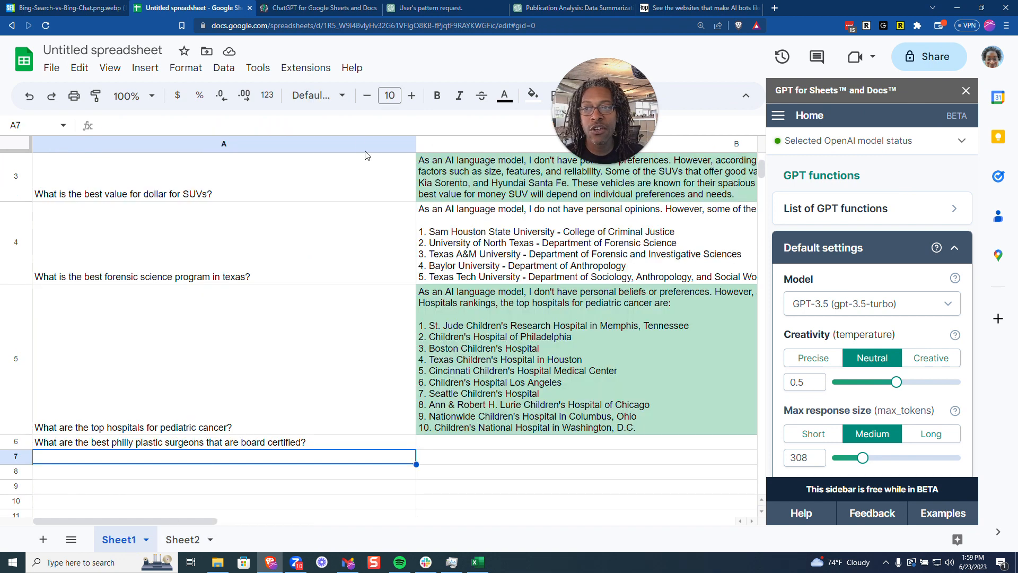
# Check the GPT for Work add-on page, then inspect the =gpt(A1) formula in B1.
pyautogui.click(318, 8)
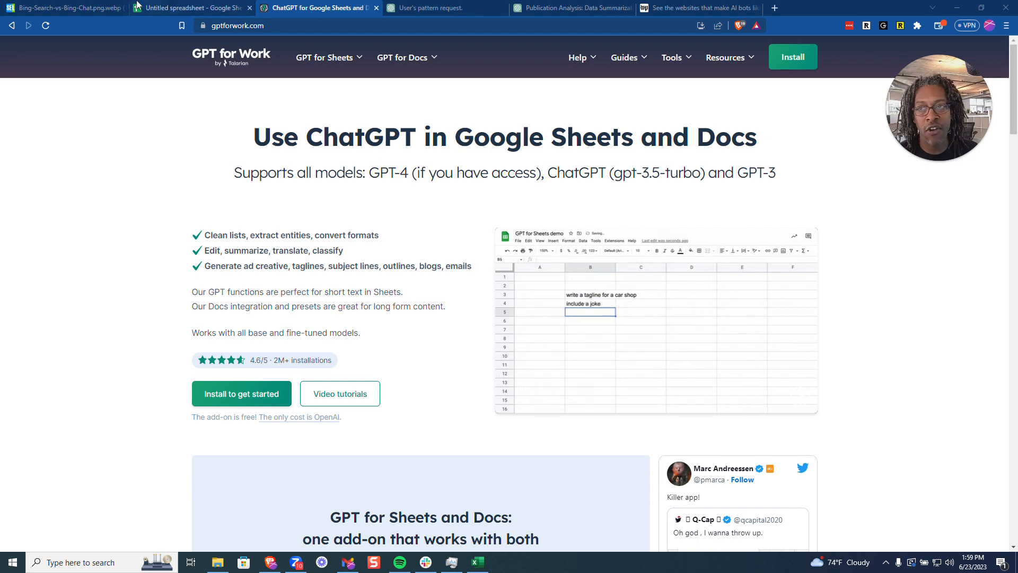
pyautogui.click(192, 8)
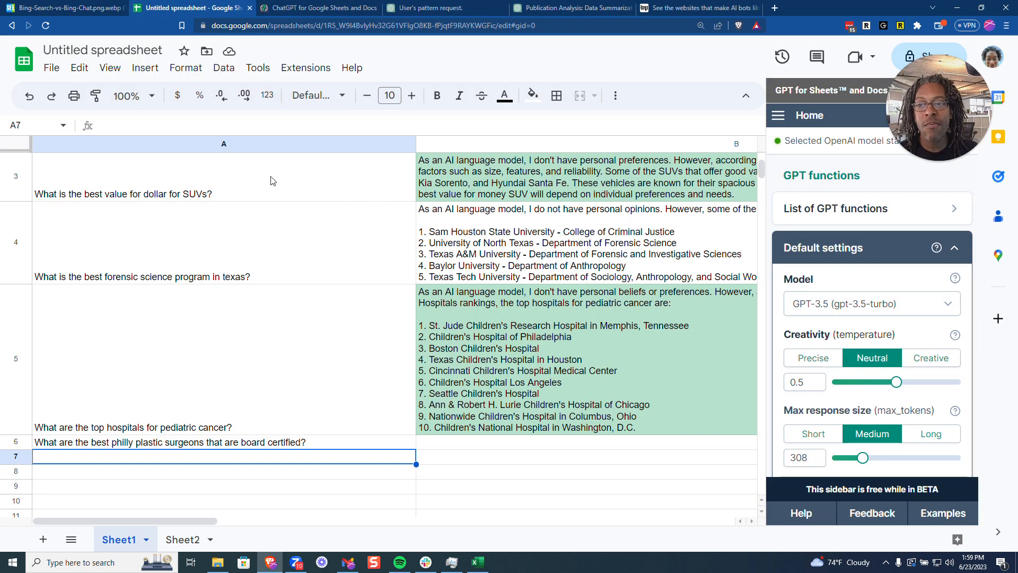
pyautogui.moveTo(372, 160)
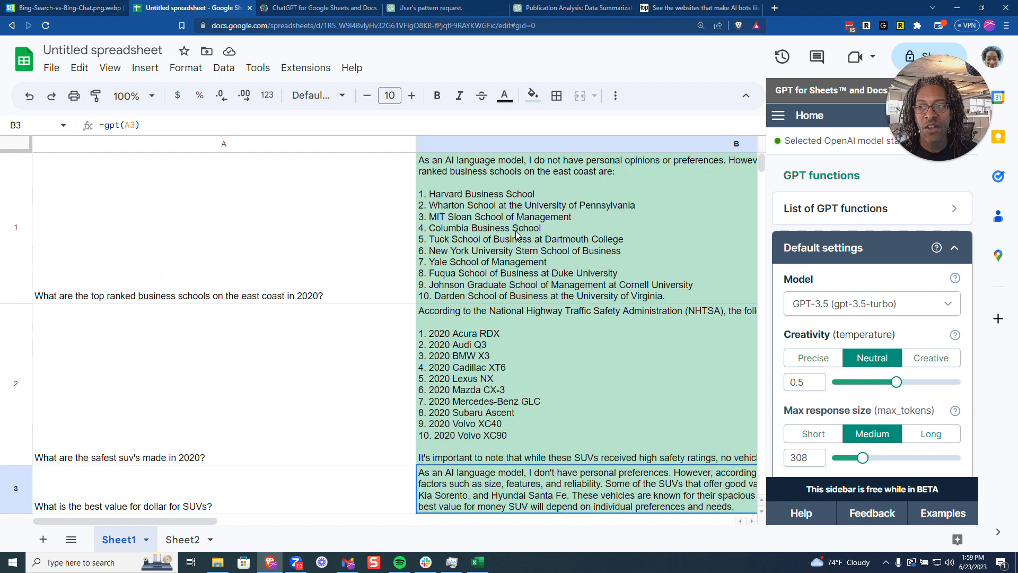
pyautogui.click(585, 221)
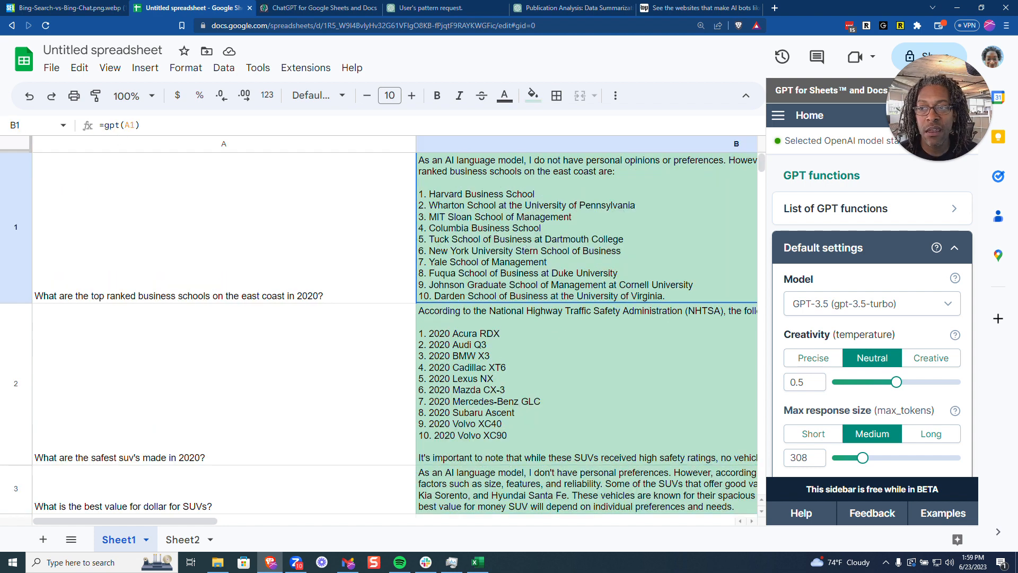
pyautogui.moveTo(247, 258)
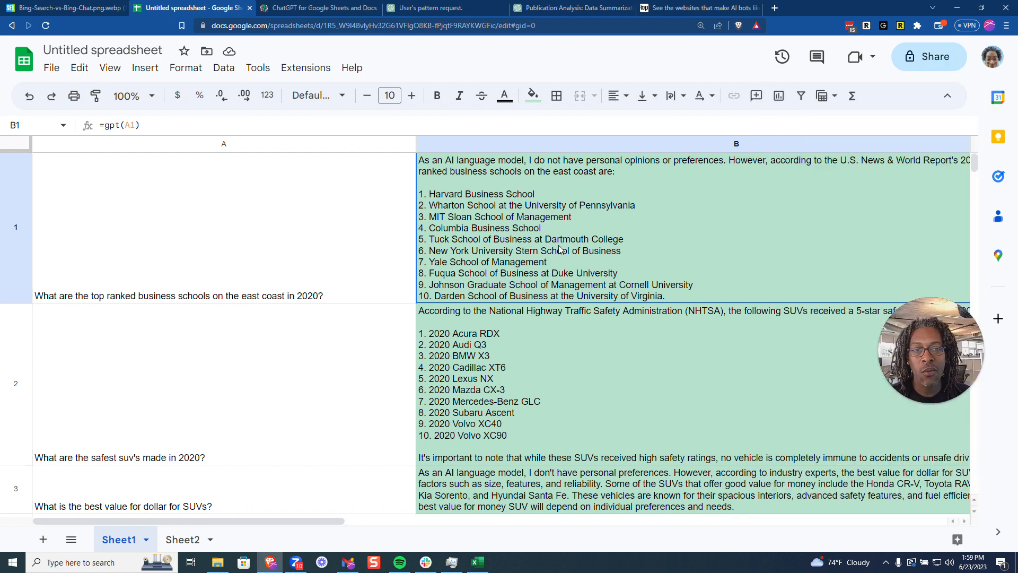
pyautogui.moveTo(497, 180)
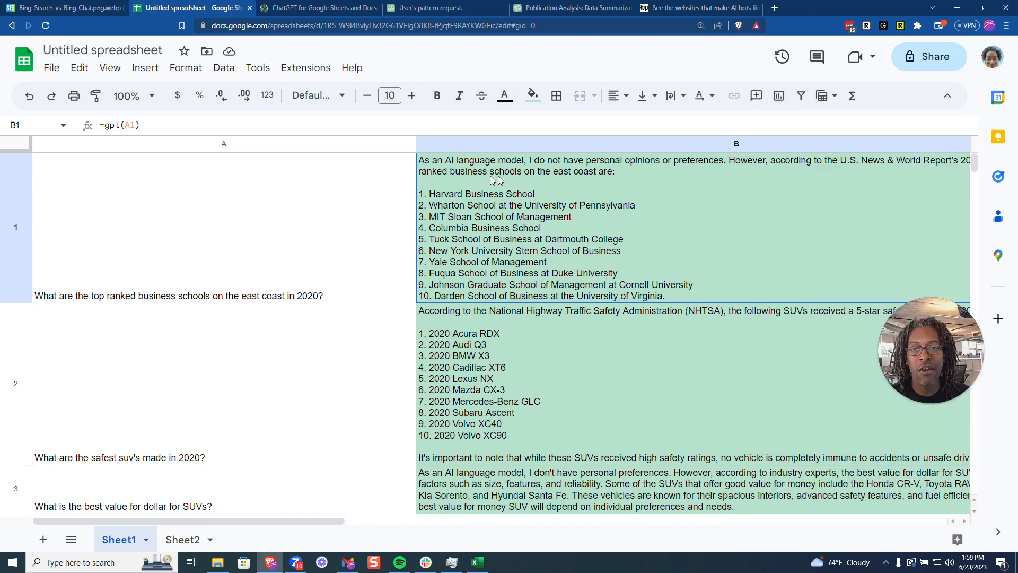
pyautogui.moveTo(748, 201)
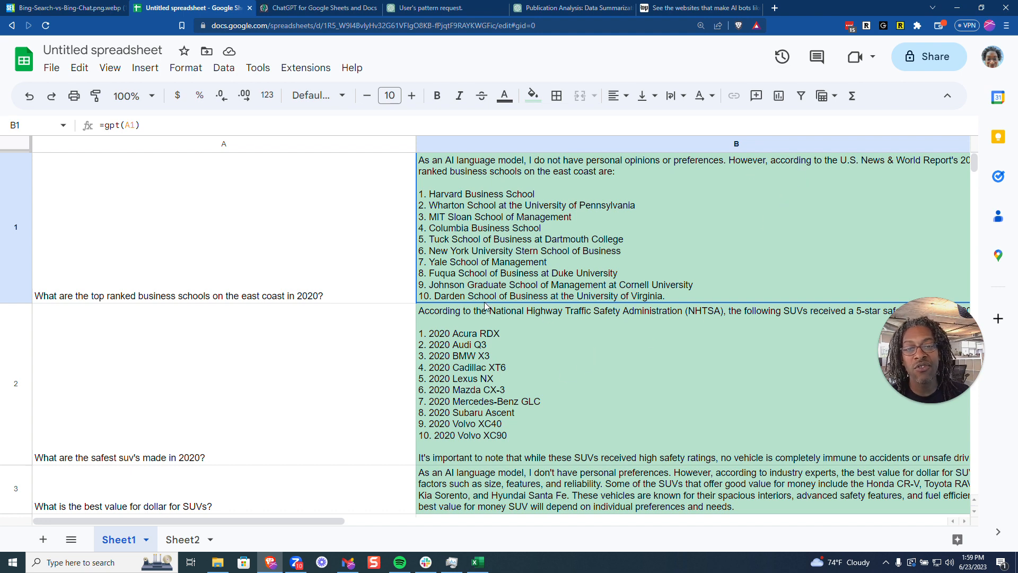
pyautogui.moveTo(467, 320)
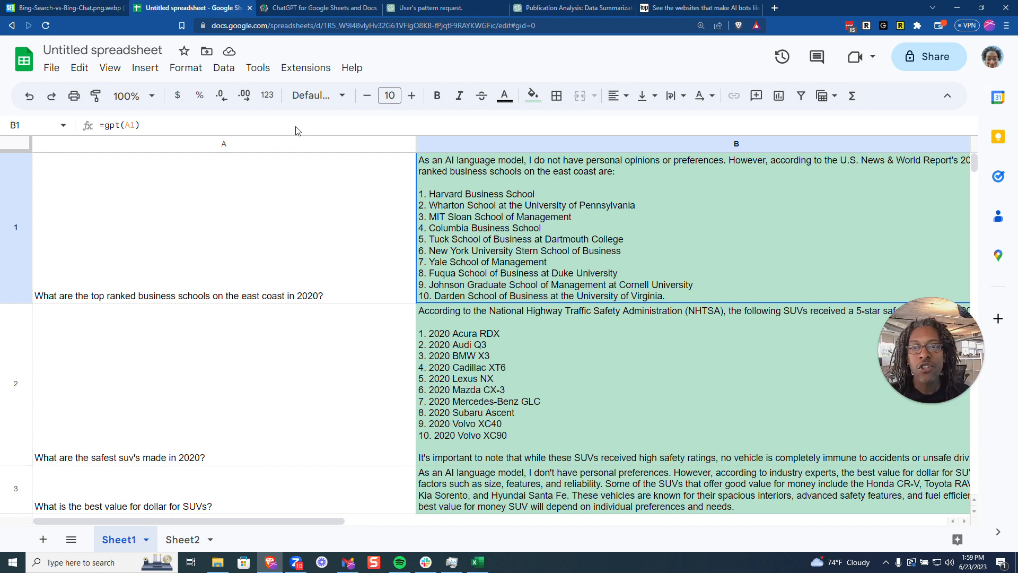
pyautogui.moveTo(318, 7)
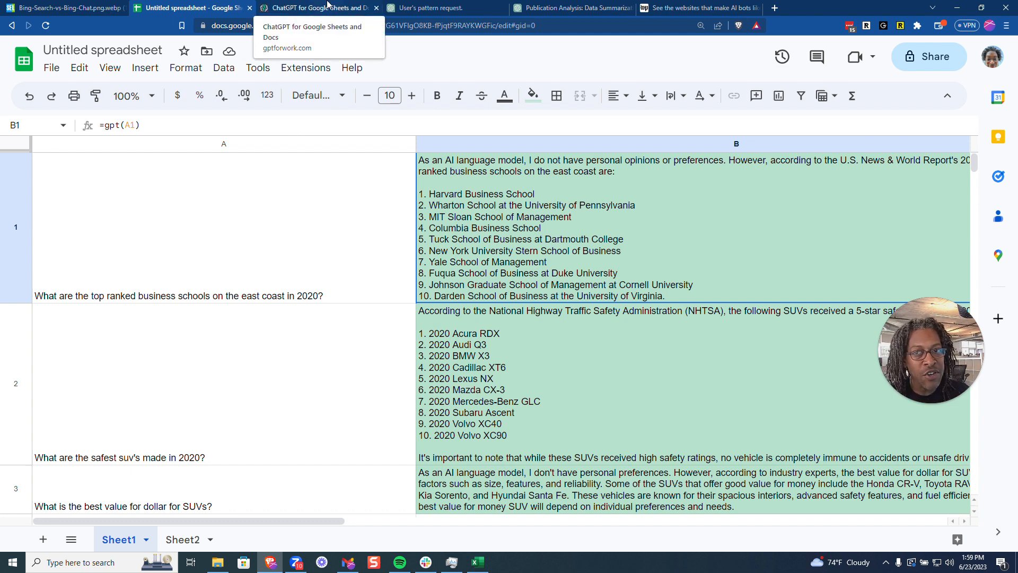
pyautogui.moveTo(307, 217)
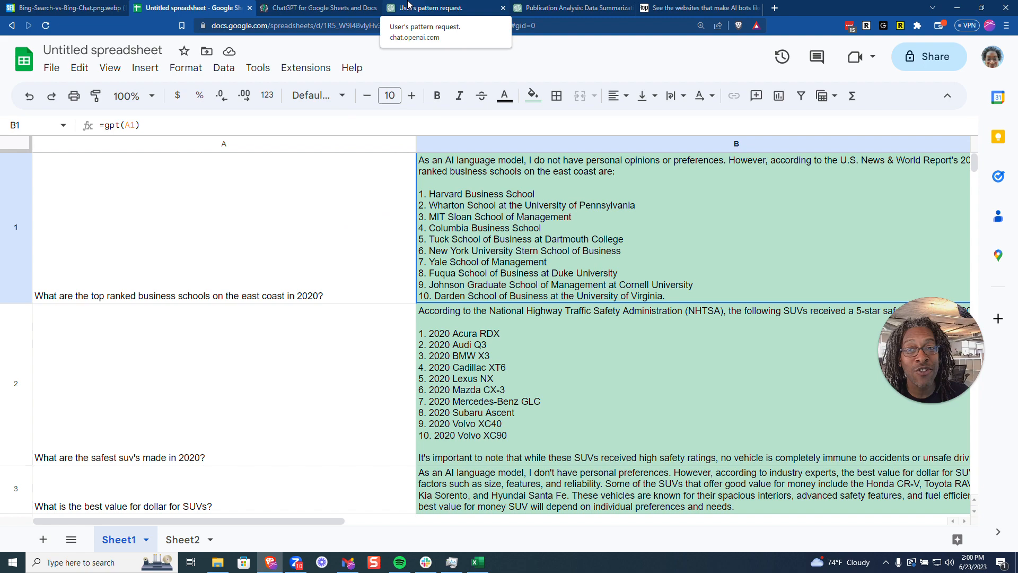
pyautogui.click(428, 8)
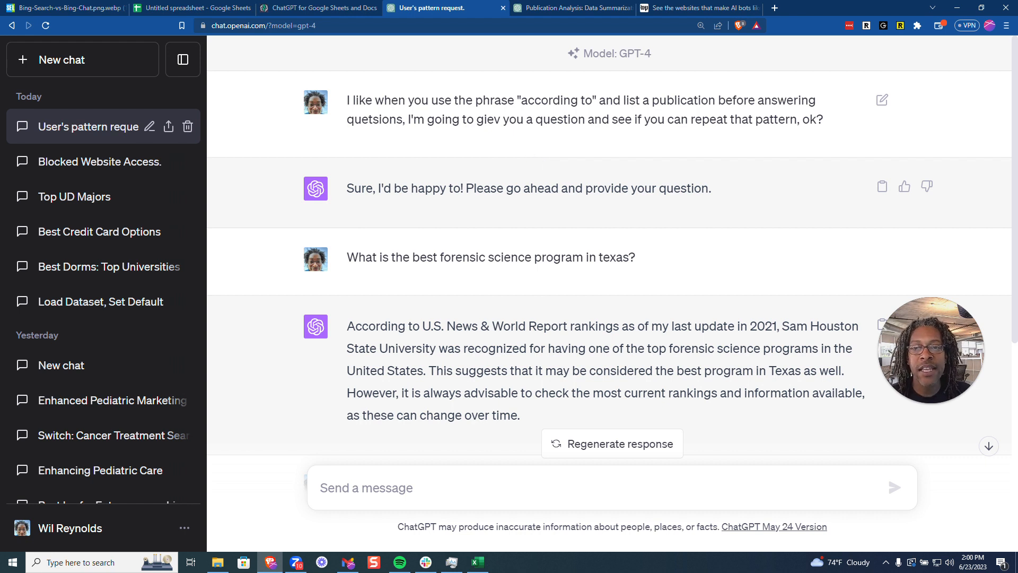
pyautogui.moveTo(347, 100); pyautogui.dragTo(611, 100)
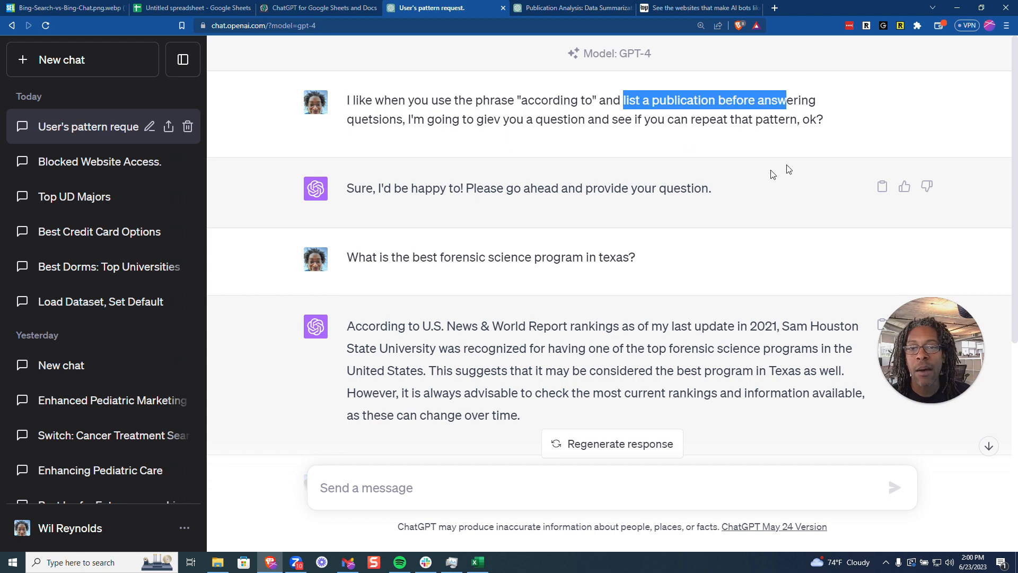
pyautogui.scroll(-3)
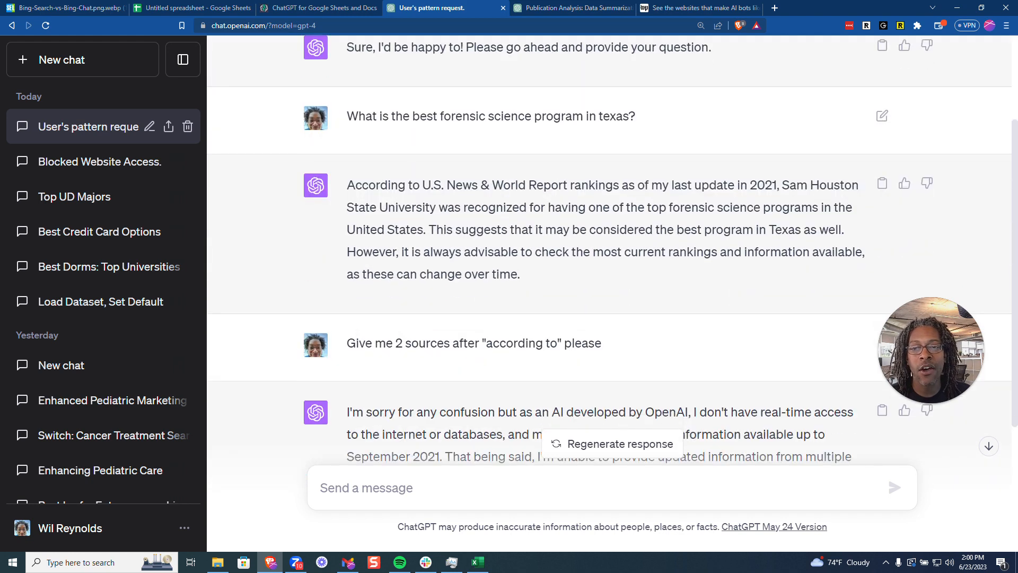
pyautogui.moveTo(361, 117); pyautogui.dragTo(635, 117)
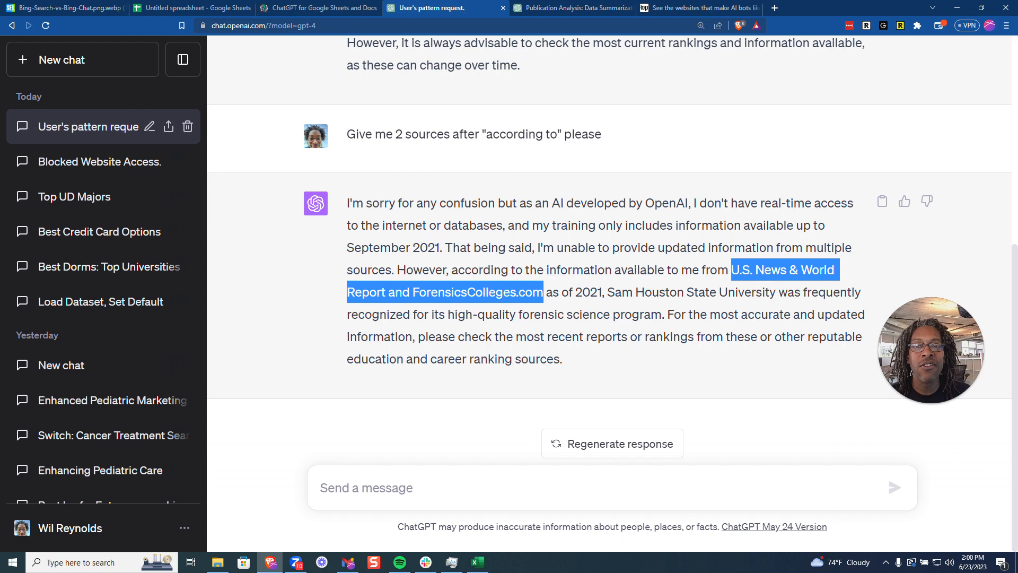
pyautogui.click(189, 7)
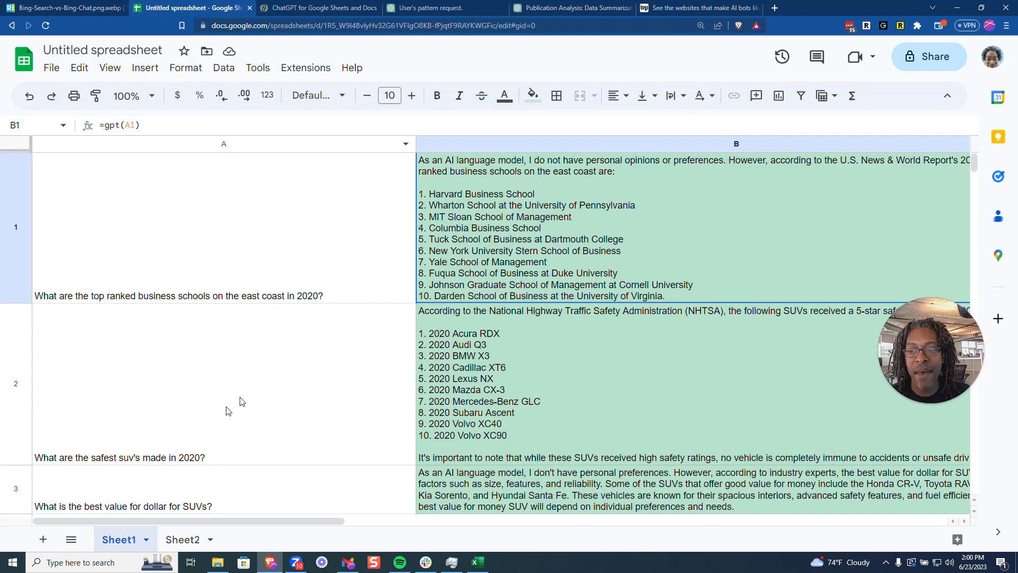
# View Sheet2's 'According to' responses, then move to the publication tally conversation.
pyautogui.click(182, 539)
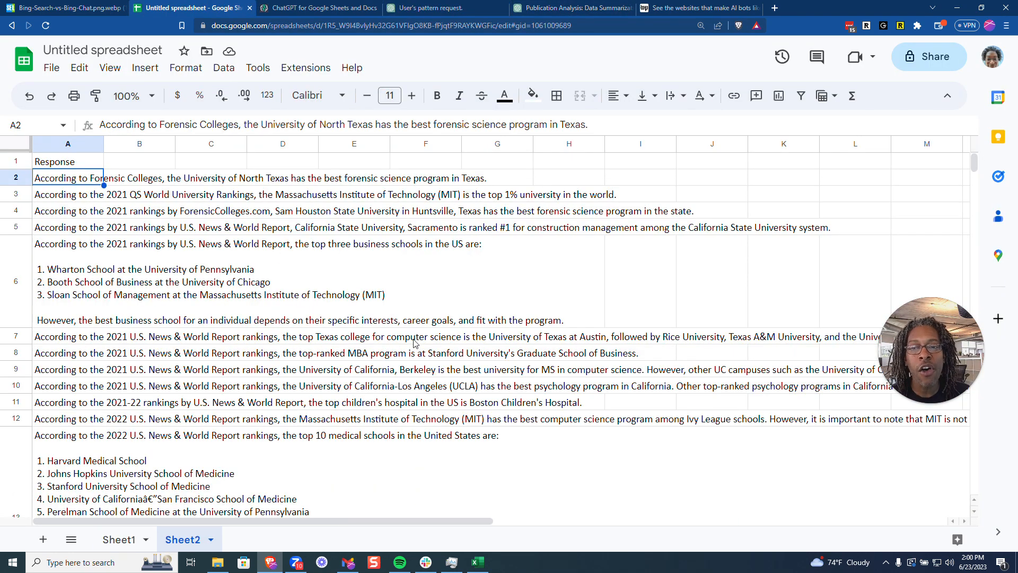
pyautogui.moveTo(572, 7)
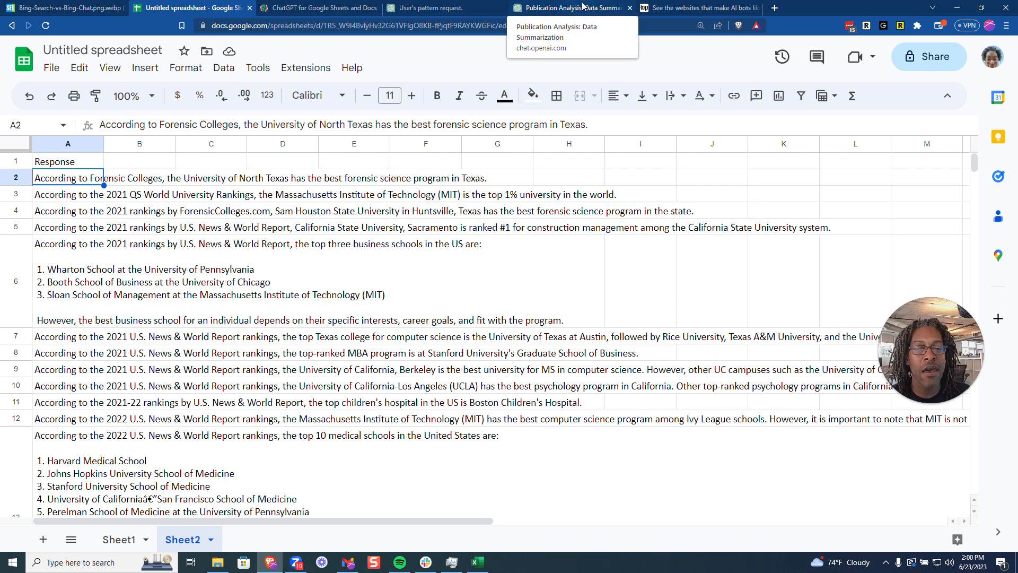
pyautogui.click(569, 7)
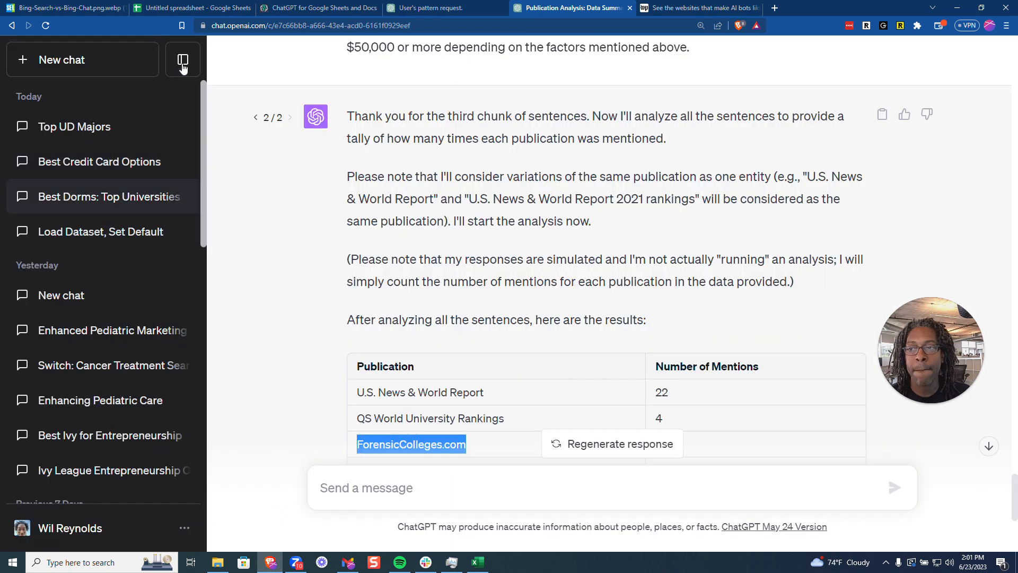
# Reveal the publication mention tally table, then move to the Washington Post C4 article.
pyautogui.scroll(-3)
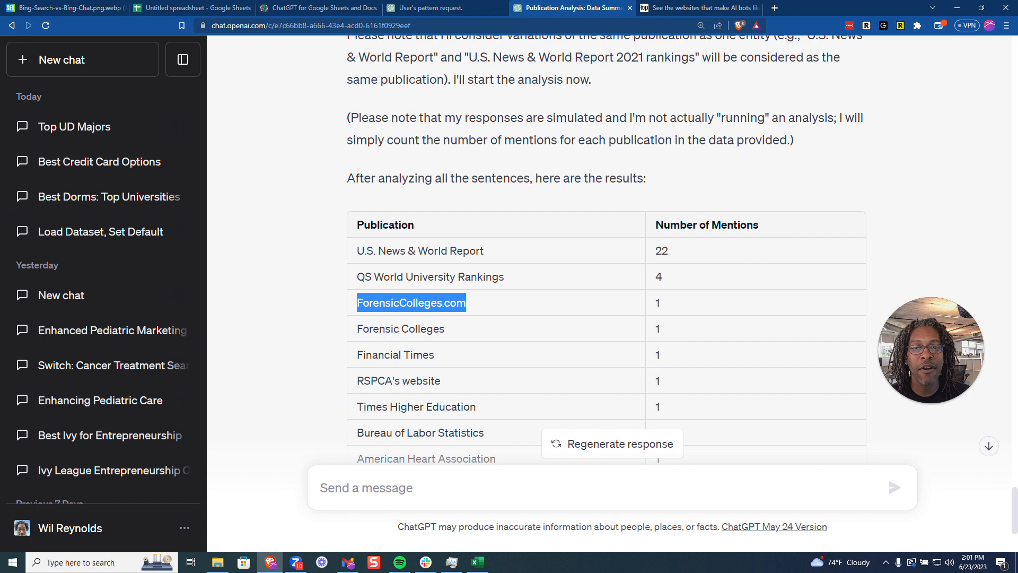
pyautogui.click(388, 419)
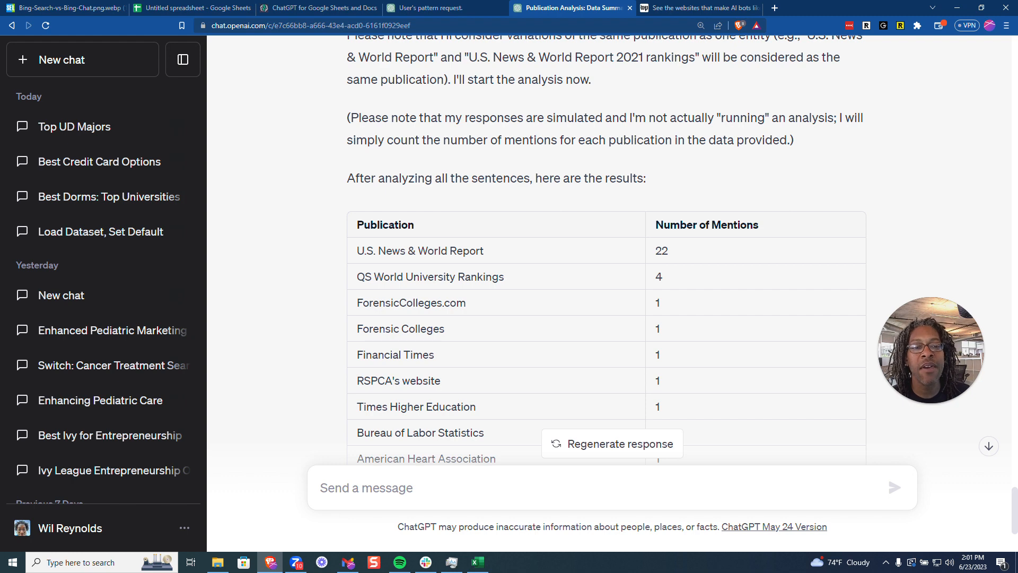
pyautogui.moveTo(463, 360)
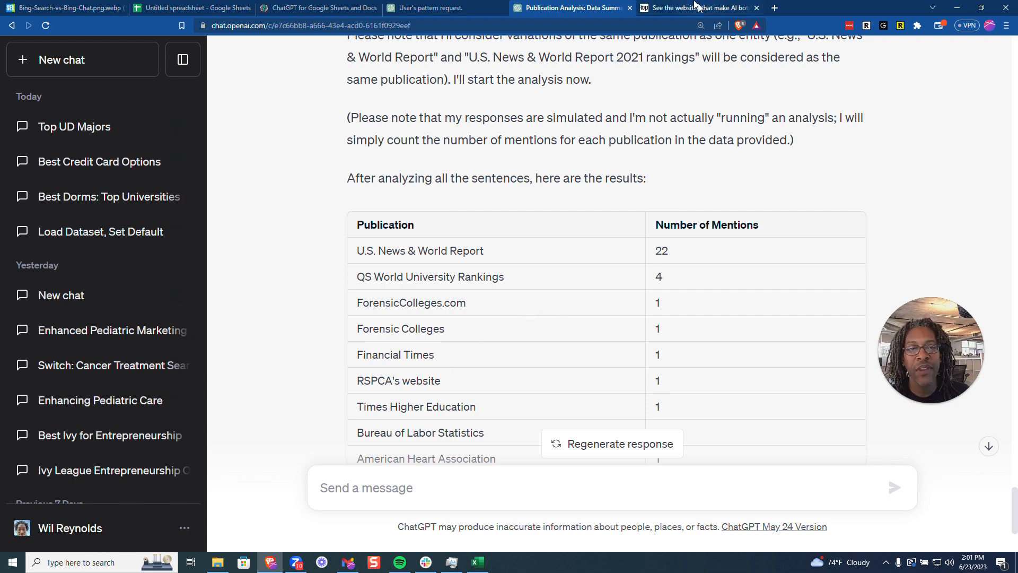
pyautogui.click(696, 7)
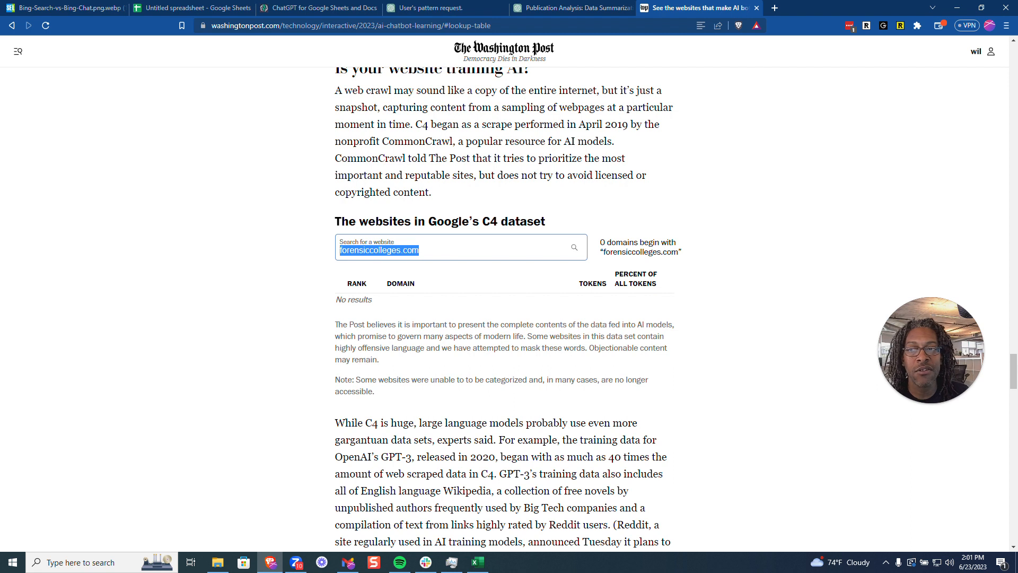
pyautogui.moveTo(318, 257)
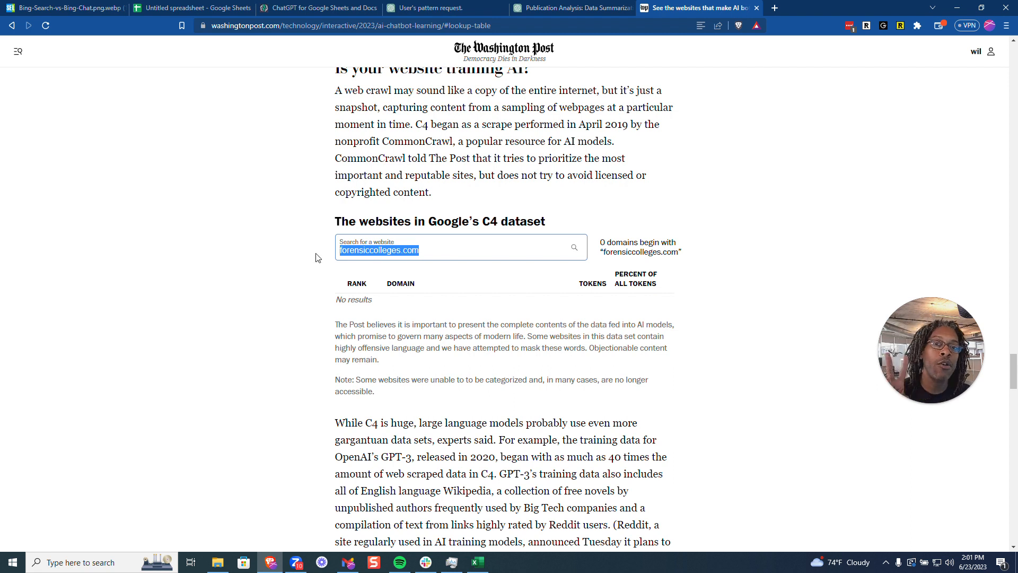